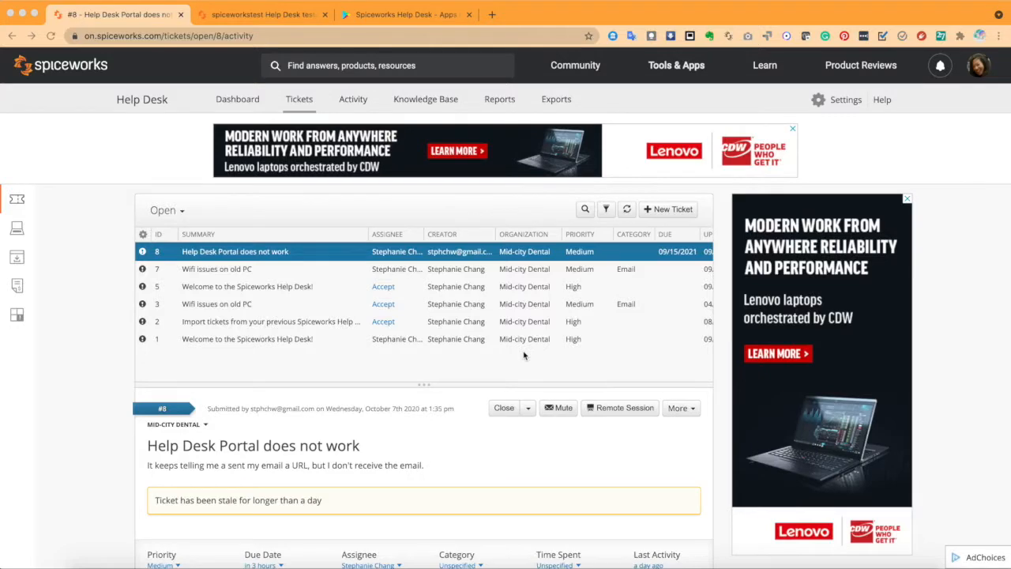
pyautogui.moveTo(318, 390)
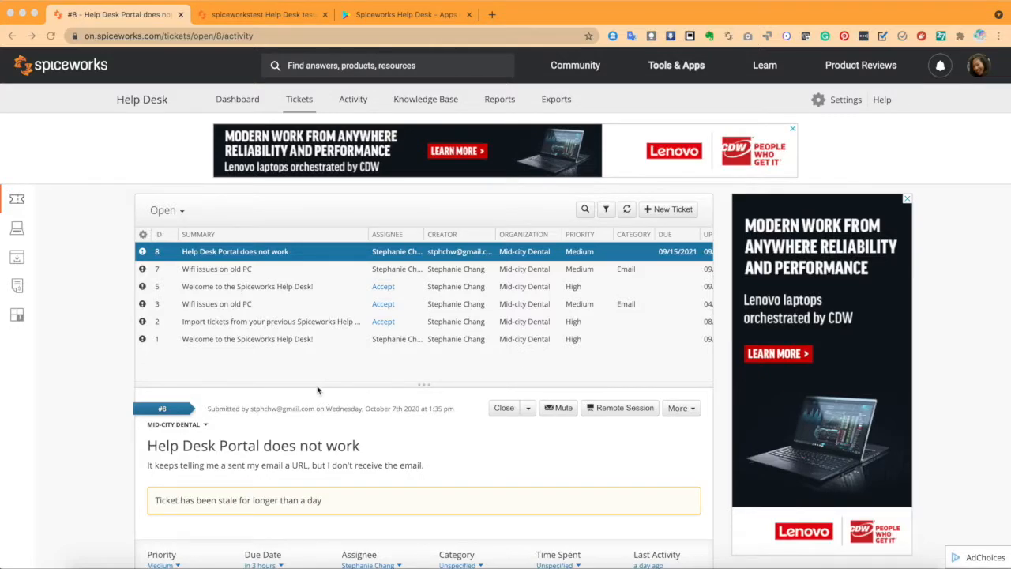
# Show the list of ticket views and scroll down to ticket #8's details.
pyautogui.scroll(-3)
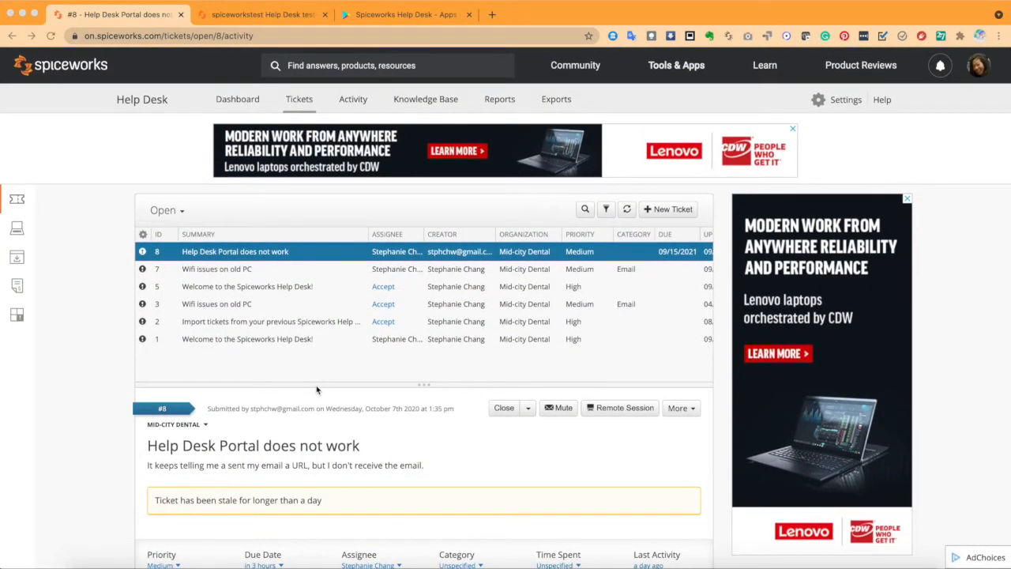
pyautogui.moveTo(399, 466)
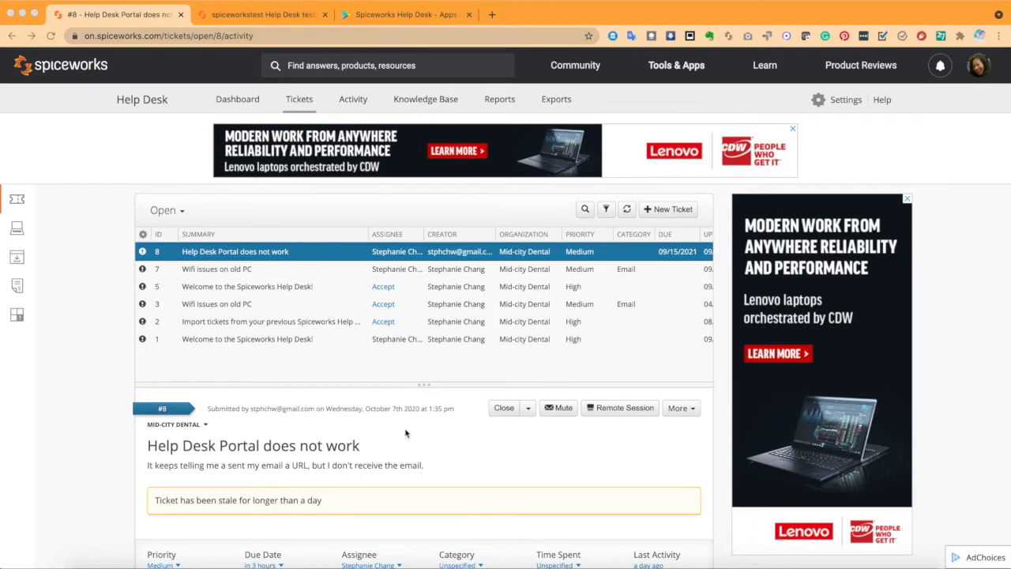
pyautogui.moveTo(185, 235)
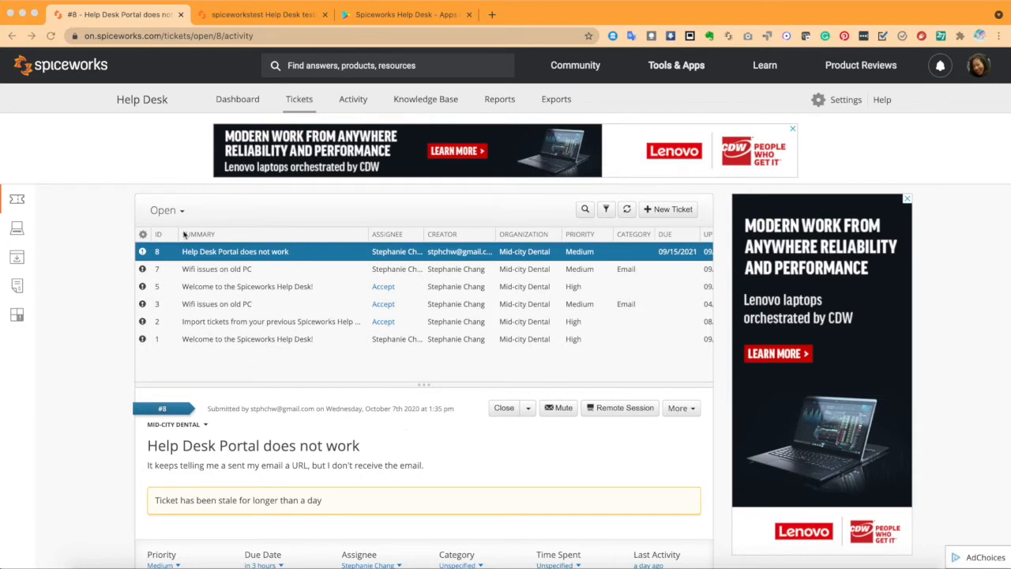
pyautogui.click(166, 210)
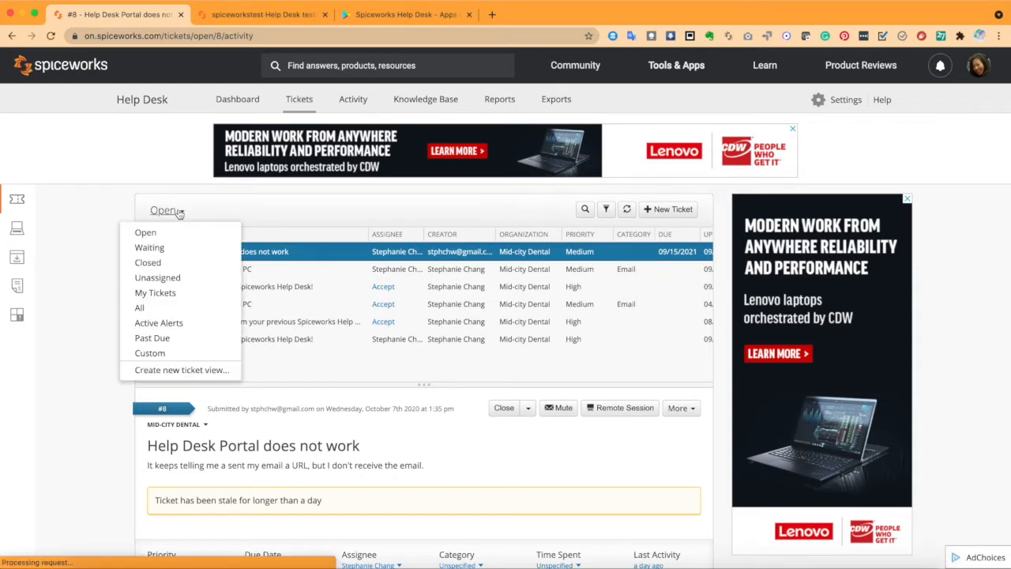
pyautogui.moveTo(173, 370)
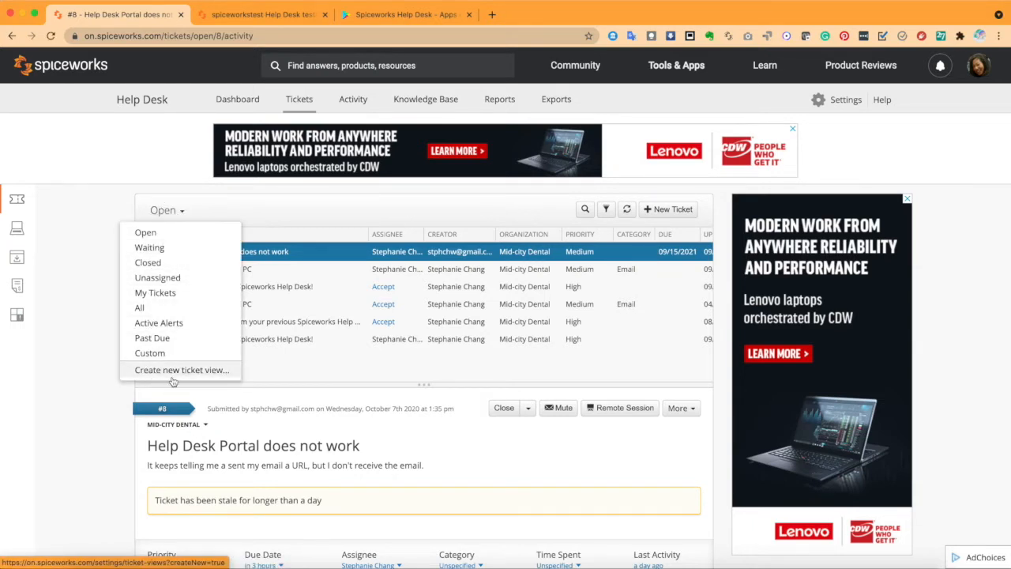
pyautogui.moveTo(298, 211)
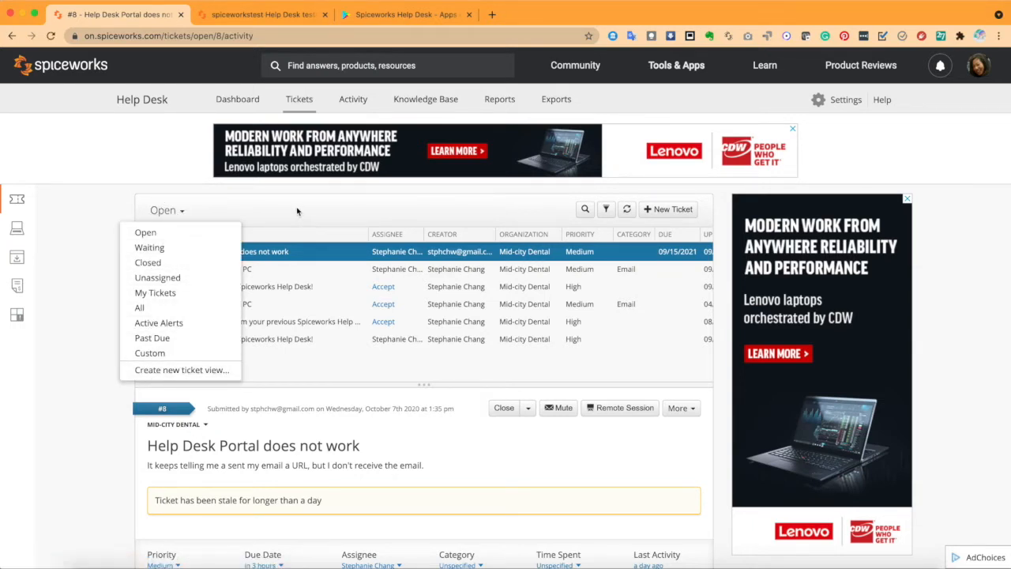
pyautogui.moveTo(148, 263)
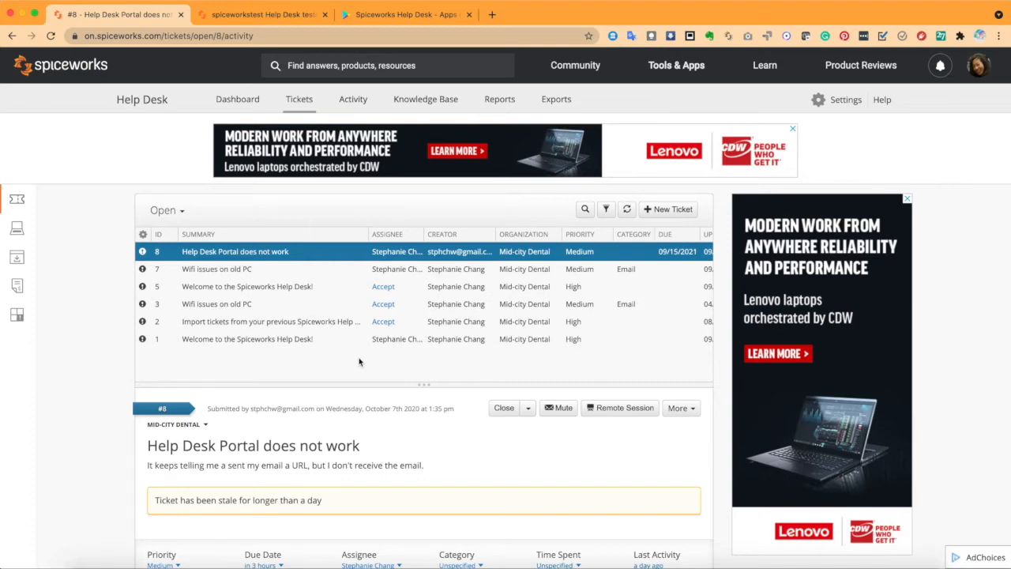
pyautogui.scroll(-3)
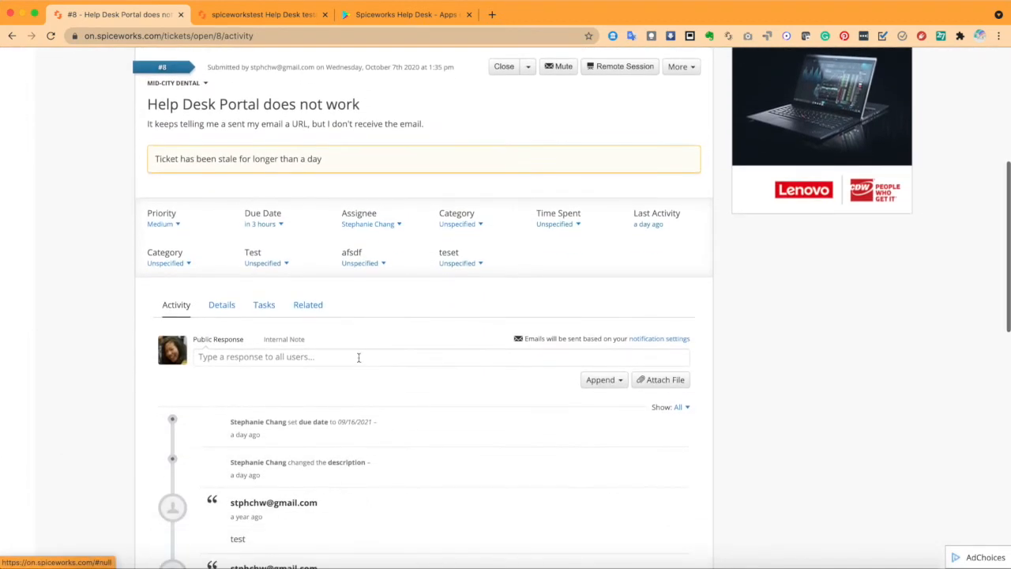
pyautogui.moveTo(660, 379)
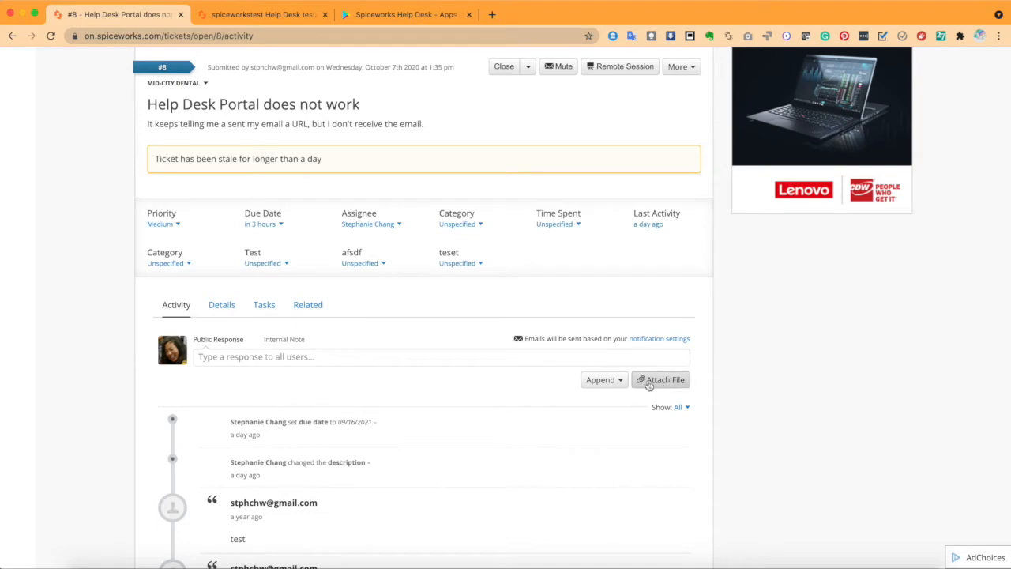
# Toggle between Public Response and Internal Note, then show ticket #8's related devices.
pyautogui.click(440, 356)
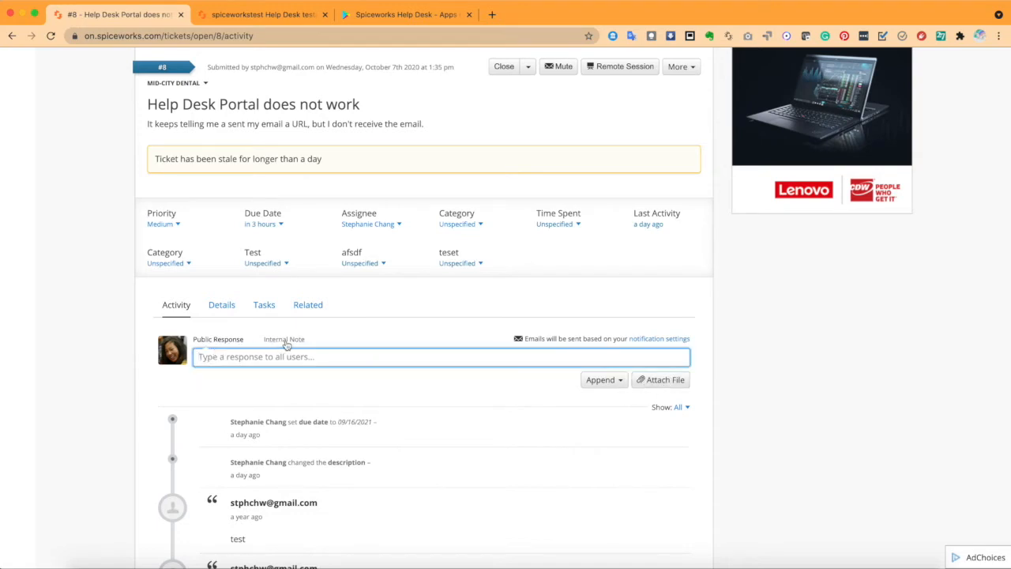
pyautogui.click(284, 339)
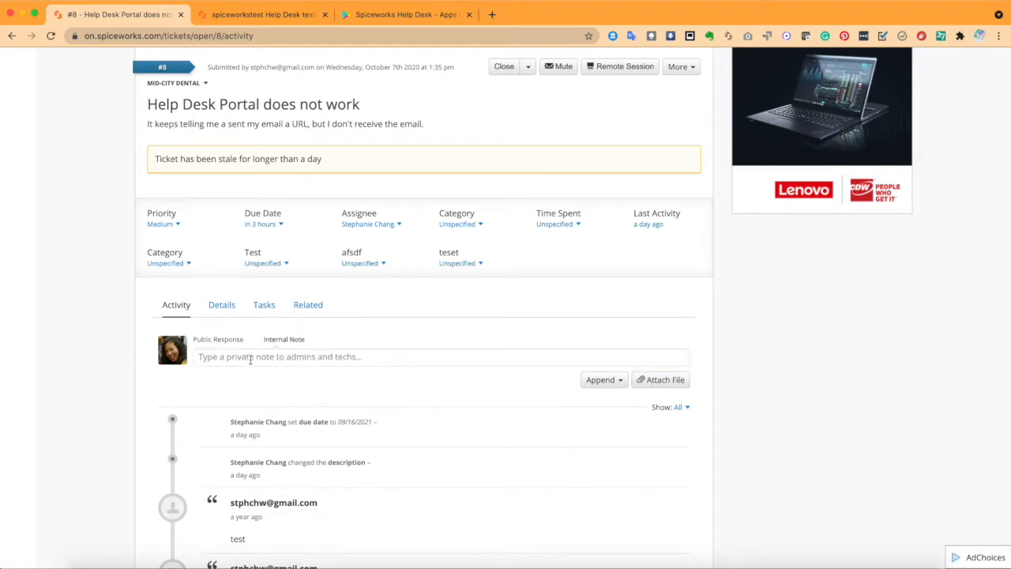
pyautogui.click(218, 339)
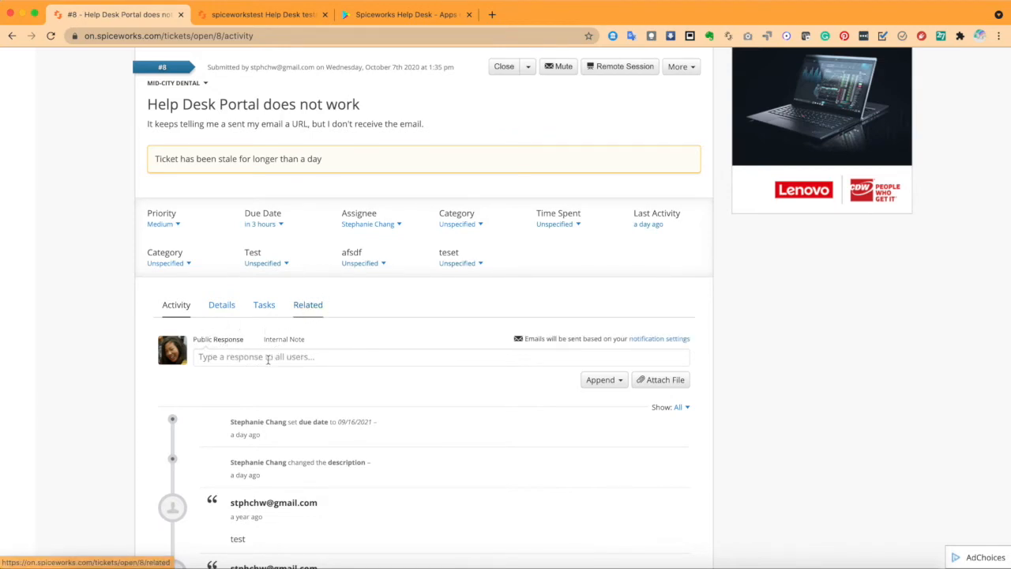
pyautogui.click(307, 304)
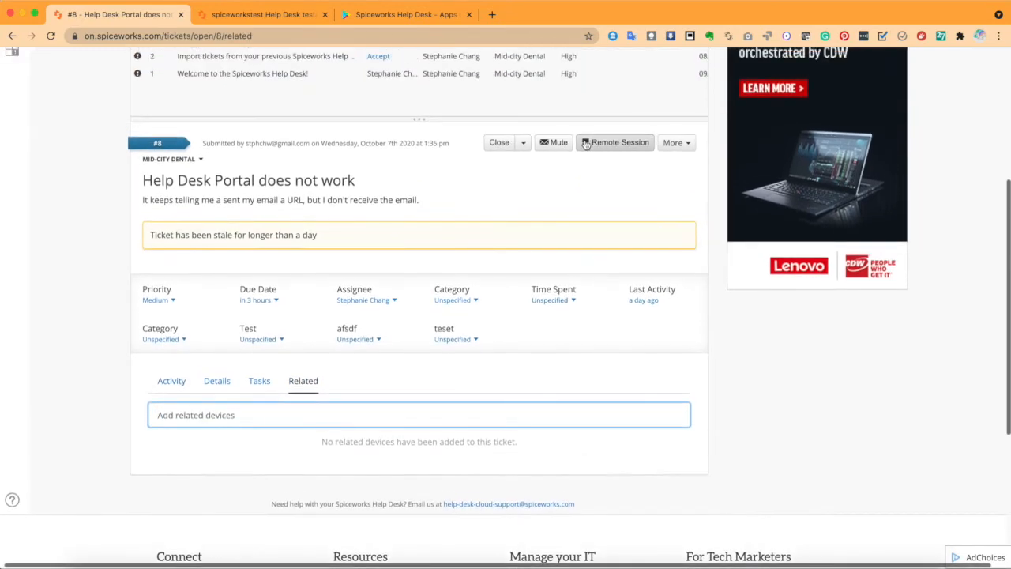
pyautogui.moveTo(626, 155)
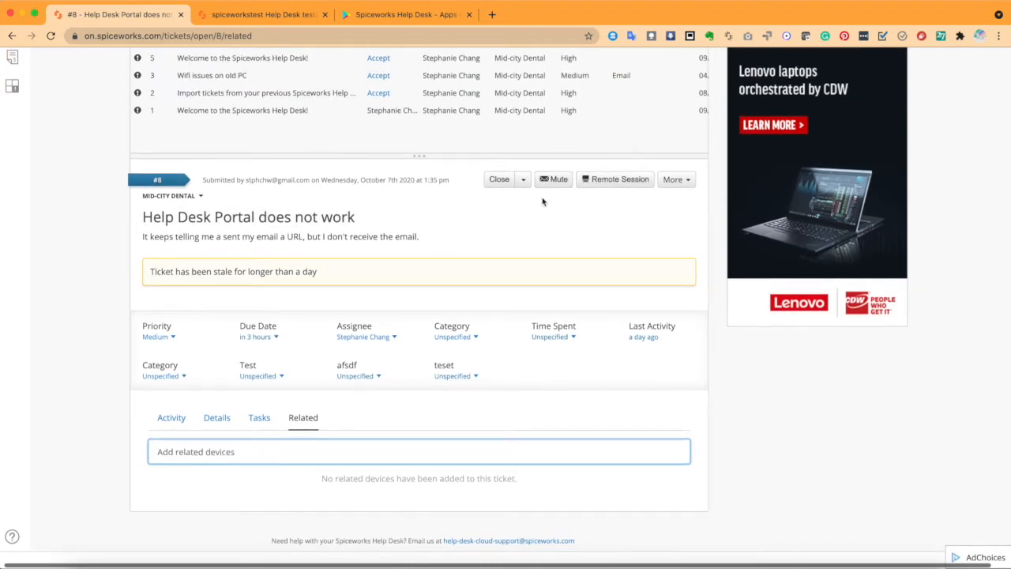
pyautogui.moveTo(554, 179)
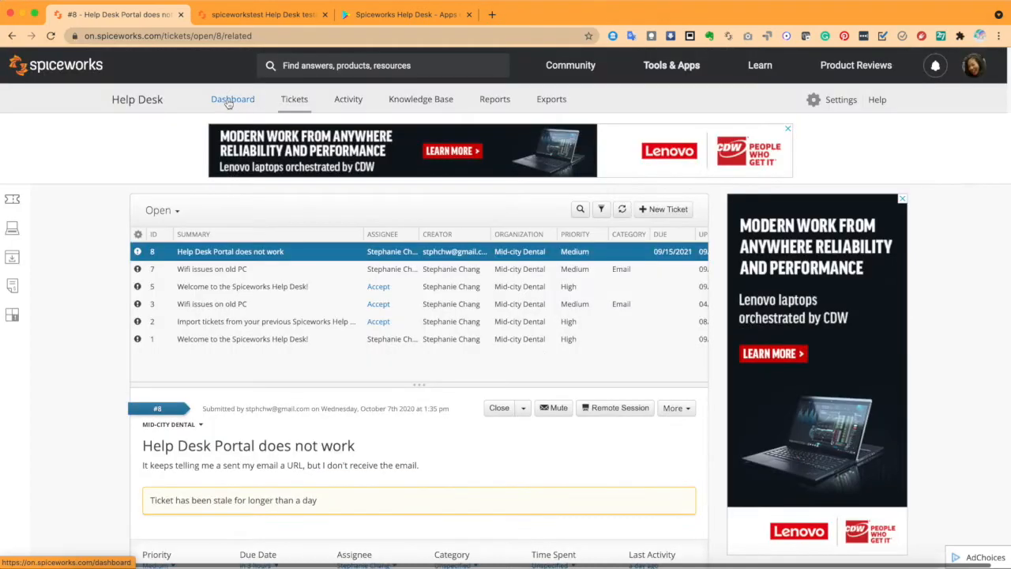
# Browse the dashboard's ticket counts, history, churn, category and top creator charts.
pyautogui.click(232, 98)
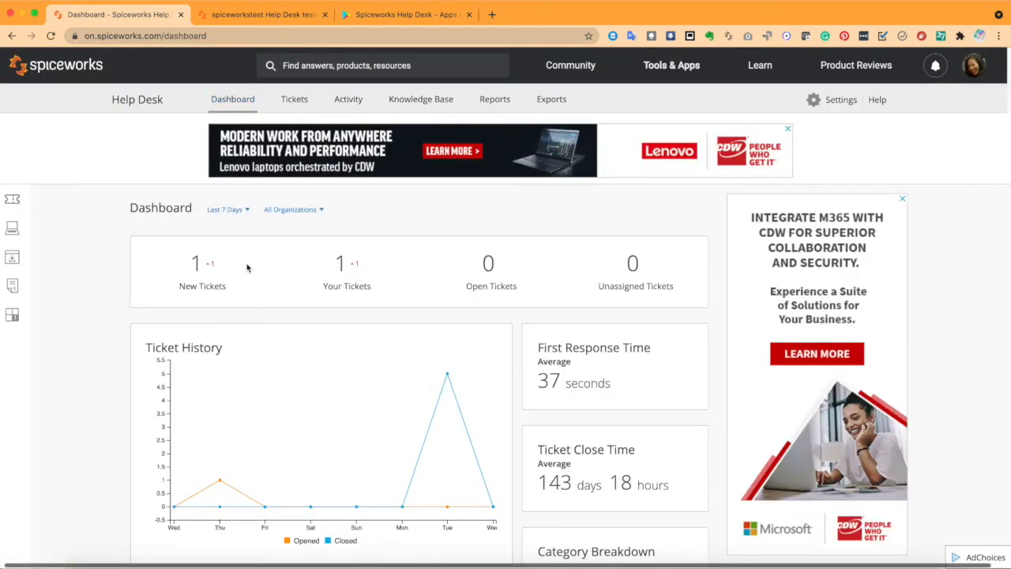
pyautogui.click(293, 209)
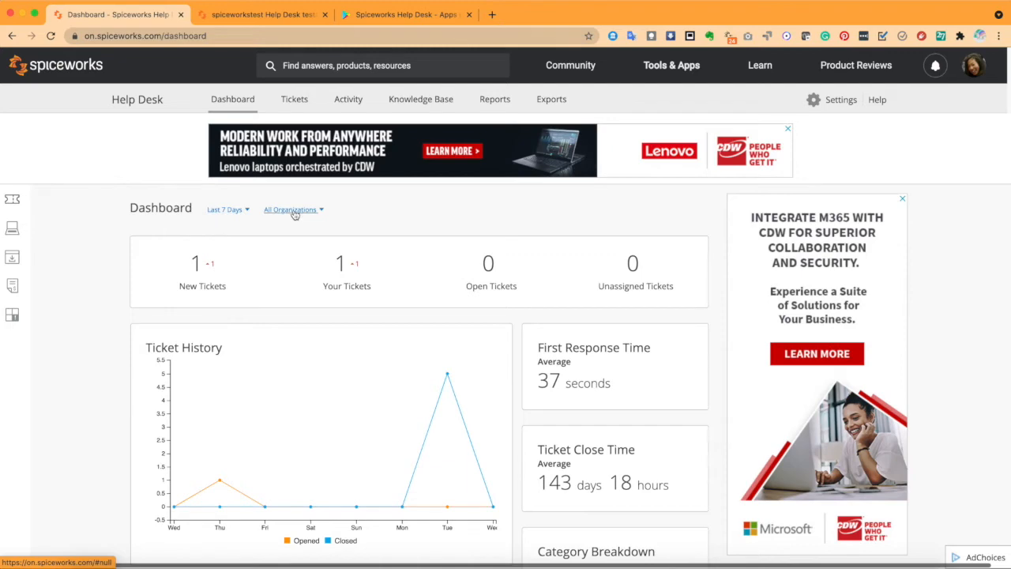
pyautogui.scroll(-3)
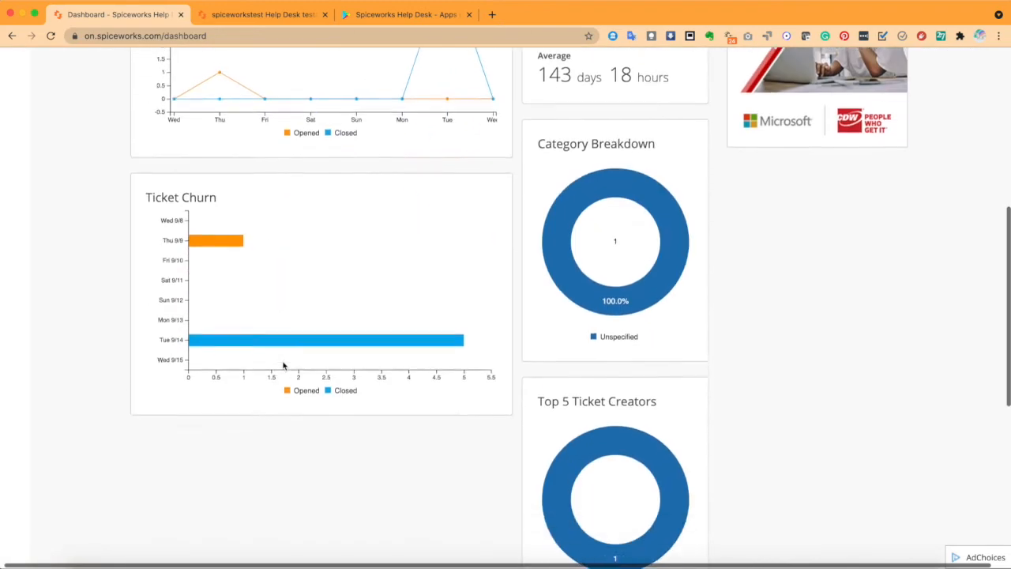
pyautogui.scroll(-3)
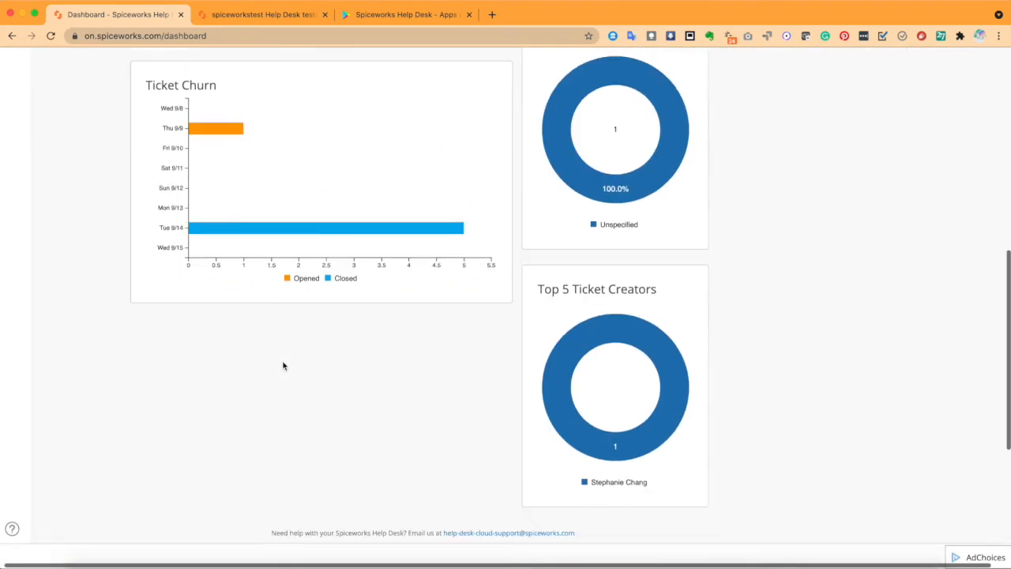
pyautogui.scroll(3)
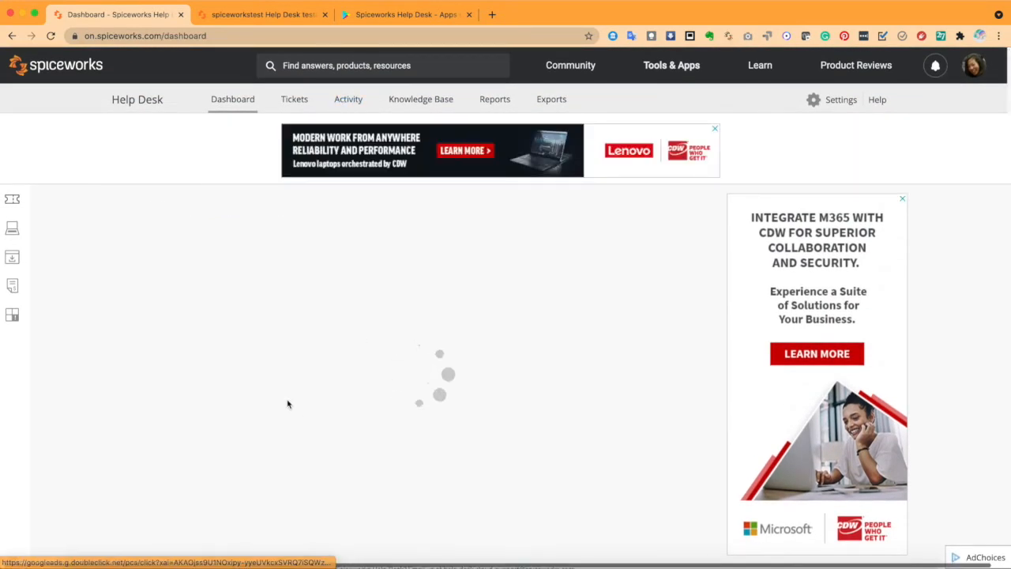
# Glance at the all-tickets activity feed, then open the Knowledge Base's article search.
pyautogui.click(347, 98)
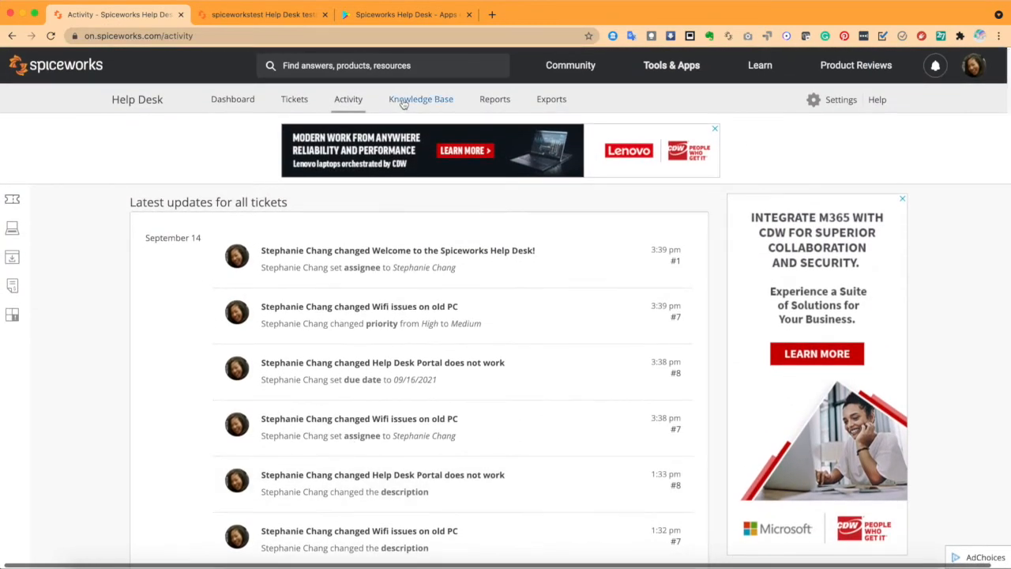
pyautogui.click(421, 98)
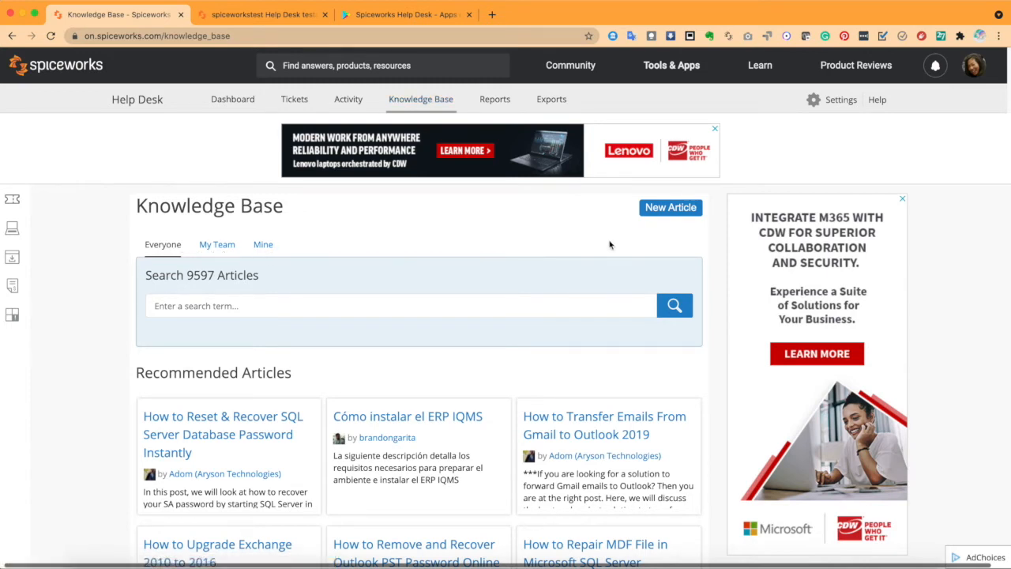
# Try an Assigned to filter on Reports, then return to all 15 unfiltered tickets.
pyautogui.click(494, 99)
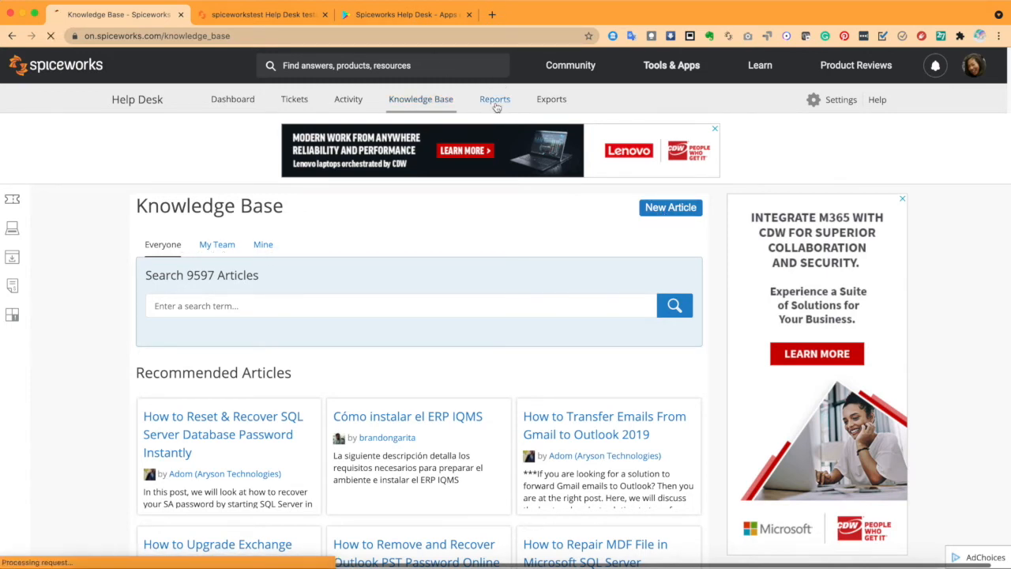
pyautogui.click(495, 98)
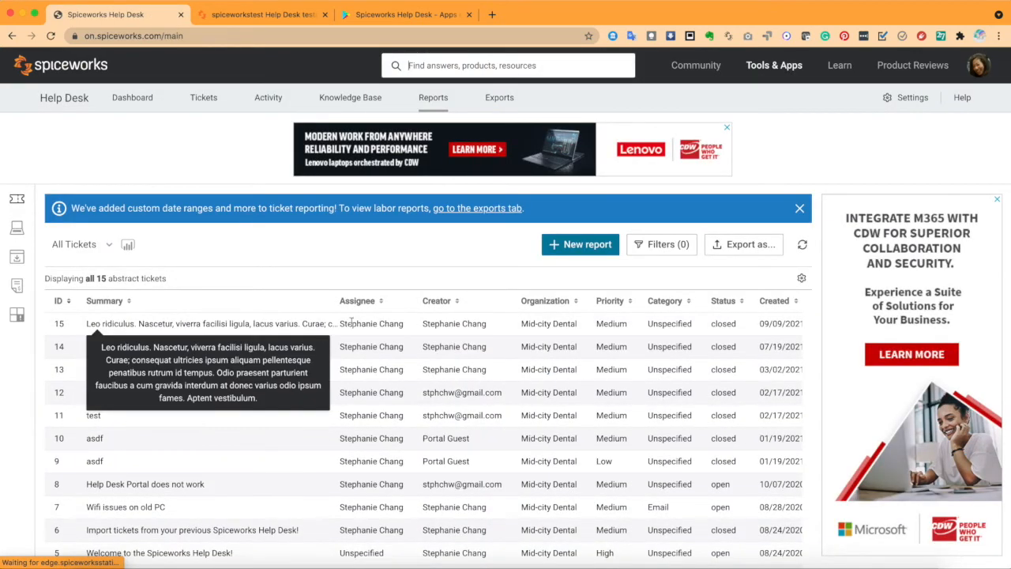
pyautogui.click(662, 244)
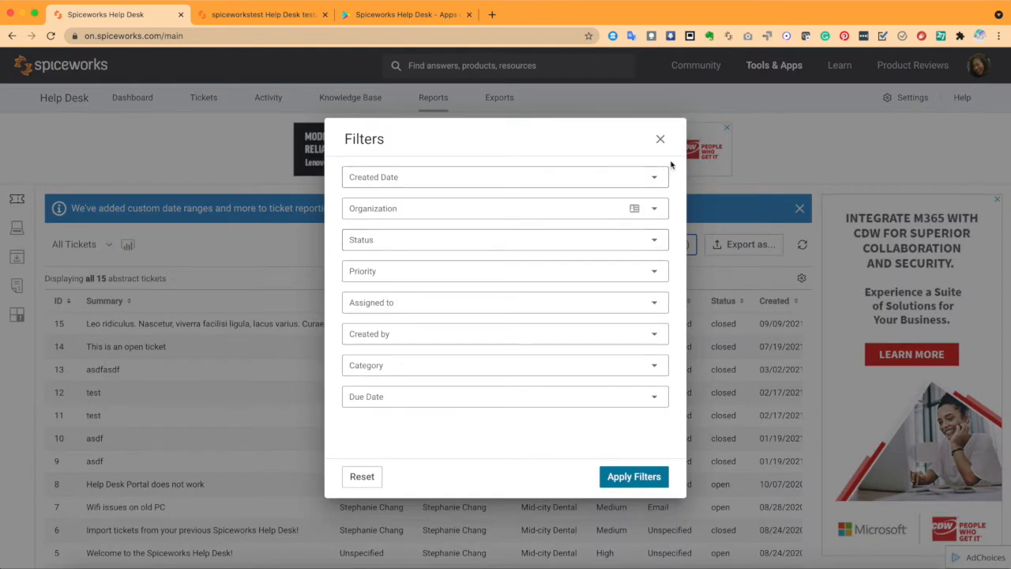
pyautogui.click(505, 302)
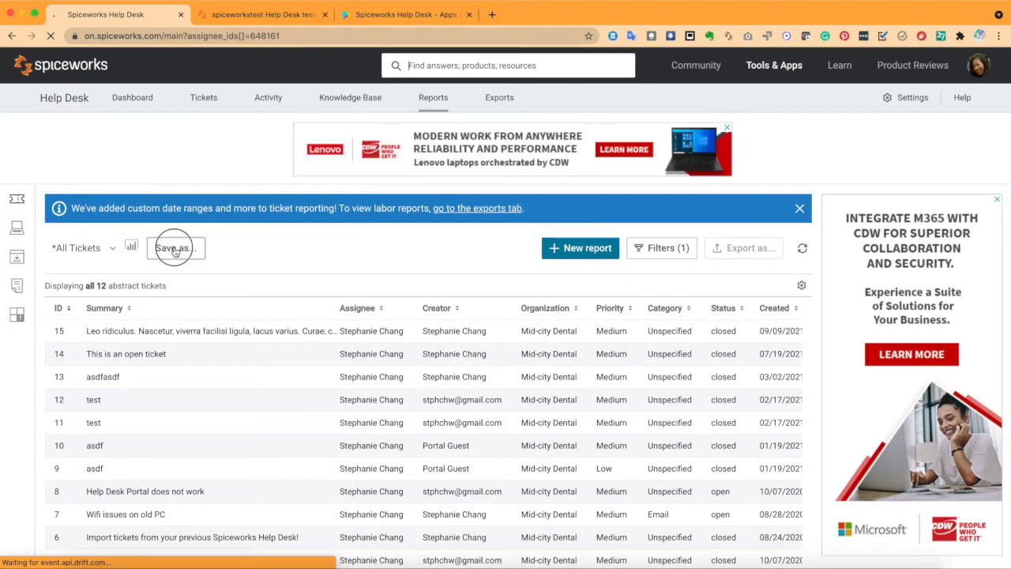
pyautogui.click(175, 247)
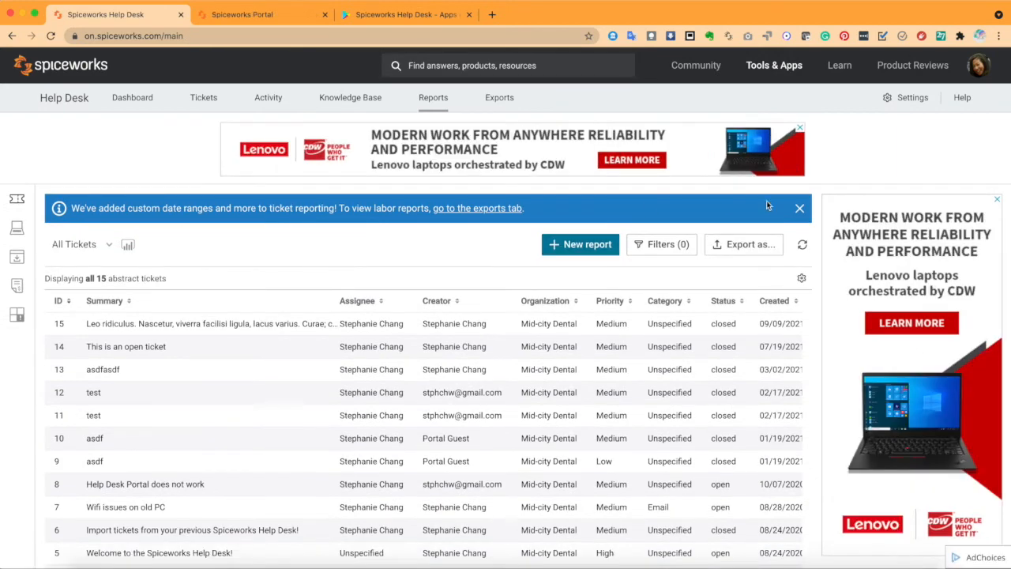
# Review the onboarding assignment rule under Ticket rules and cancel without changes.
pyautogui.click(912, 97)
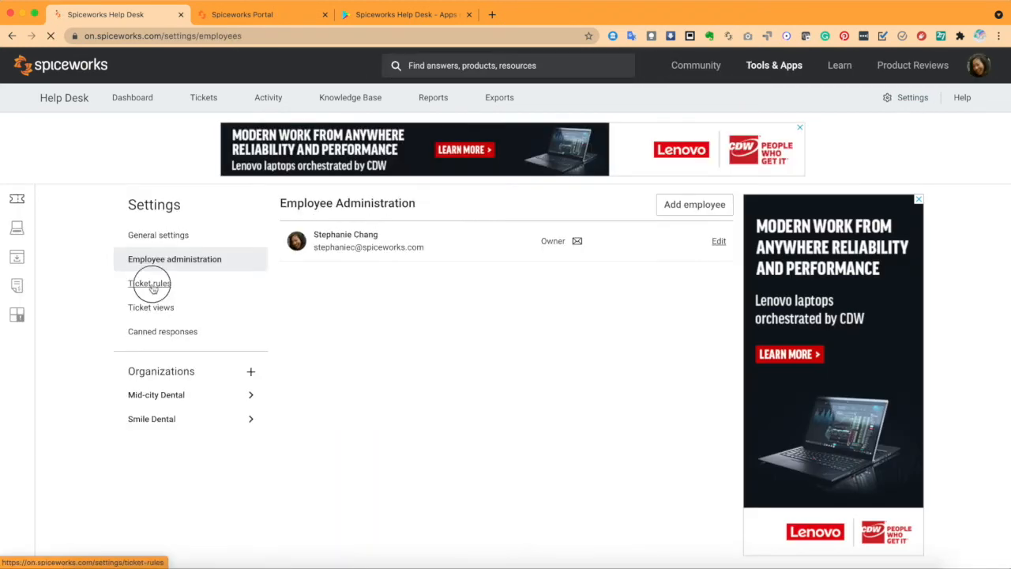
pyautogui.click(150, 283)
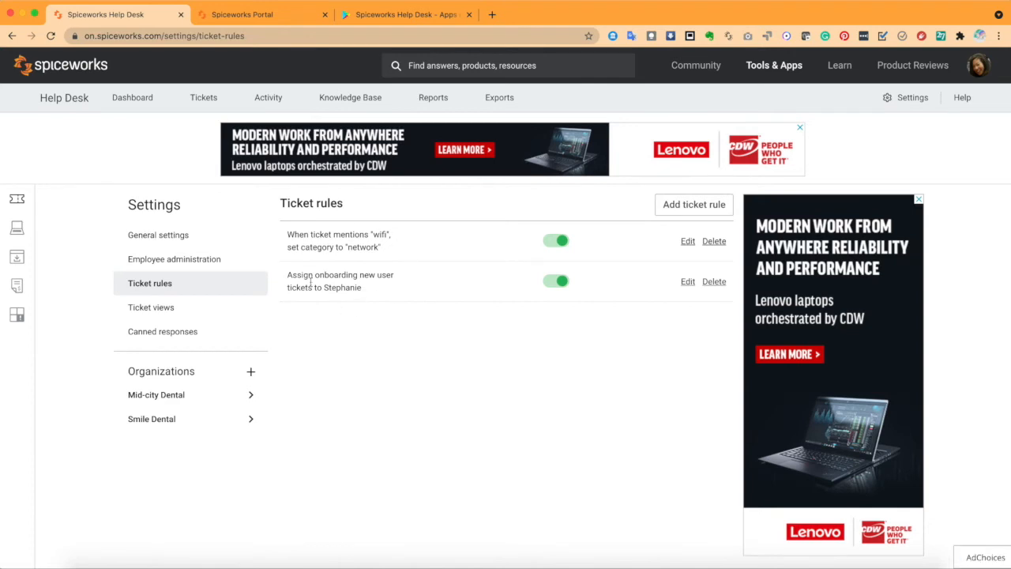
pyautogui.moveTo(688, 281)
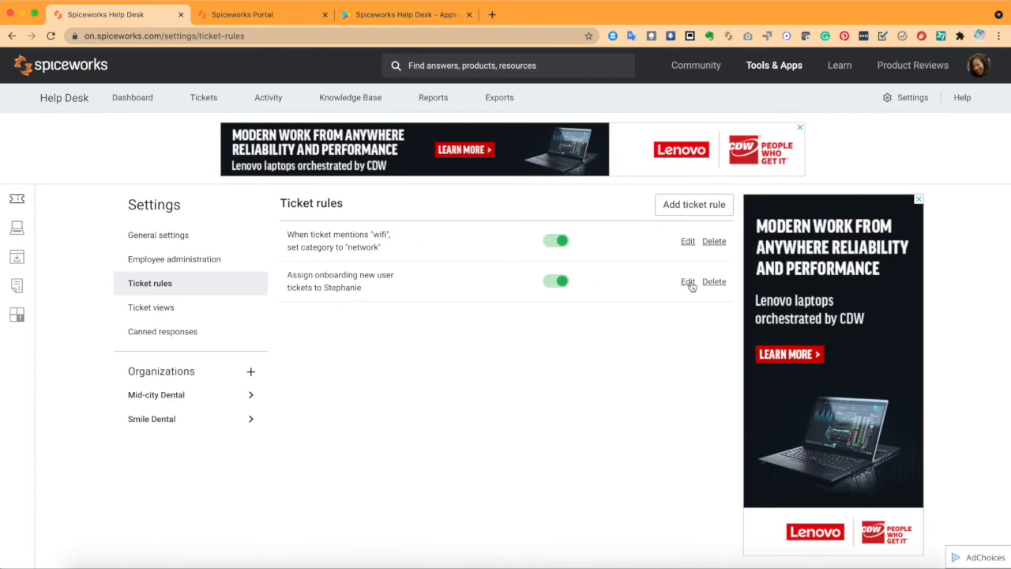
pyautogui.click(687, 281)
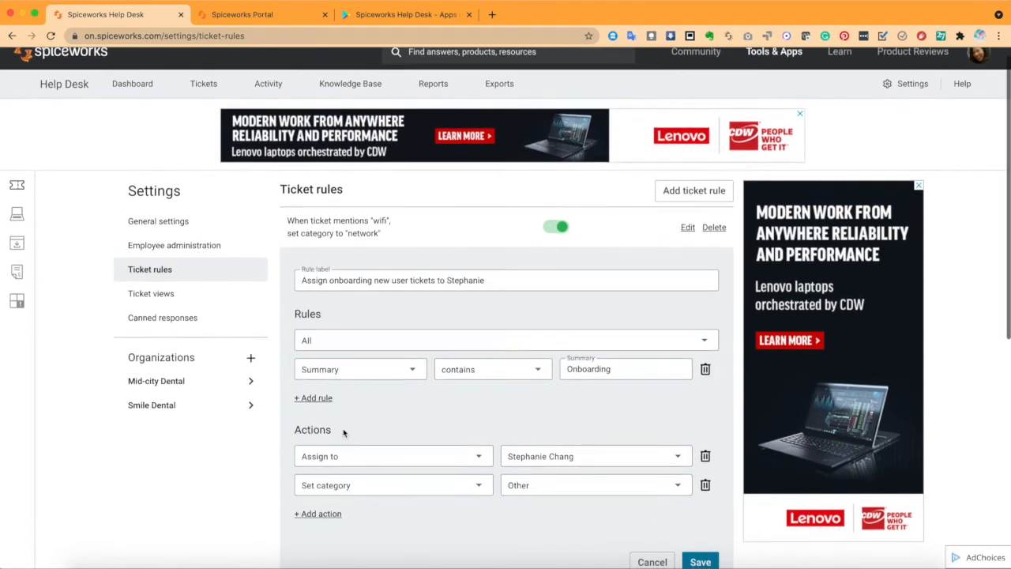
pyautogui.scroll(-3)
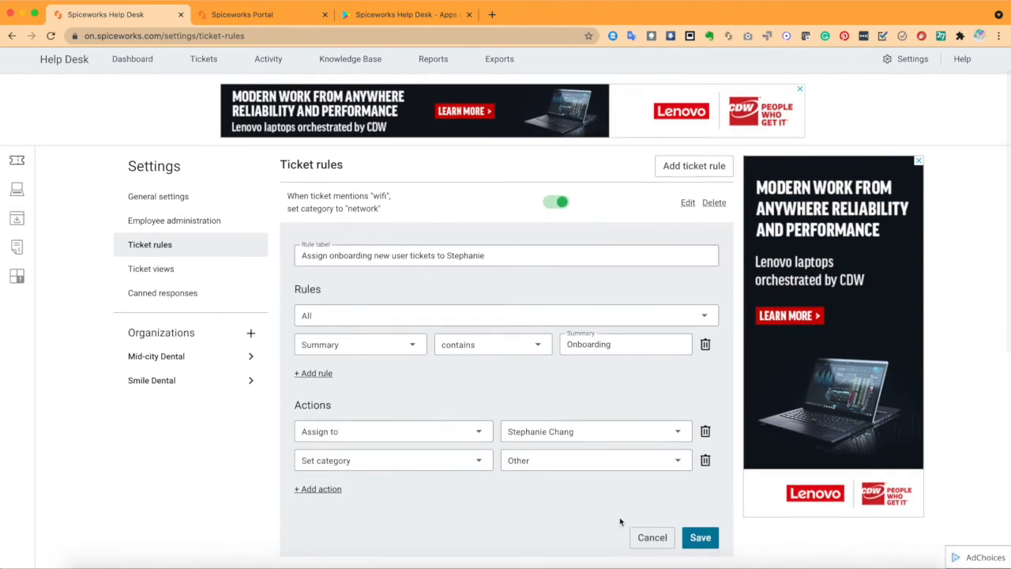
pyautogui.click(700, 537)
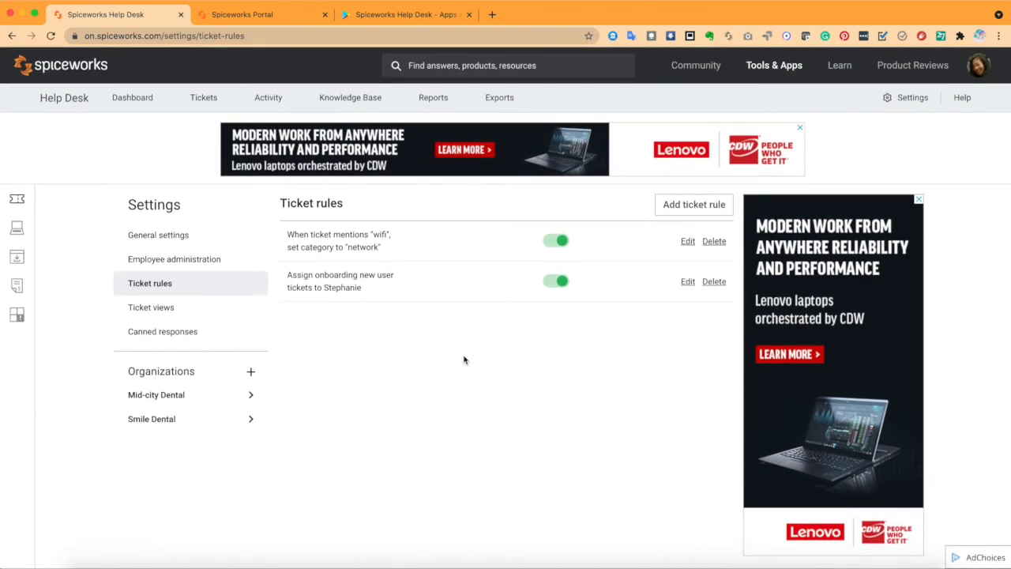
# Open Mid-city Dental's Monitors and alerts and review its notification toggles.
pyautogui.click(155, 394)
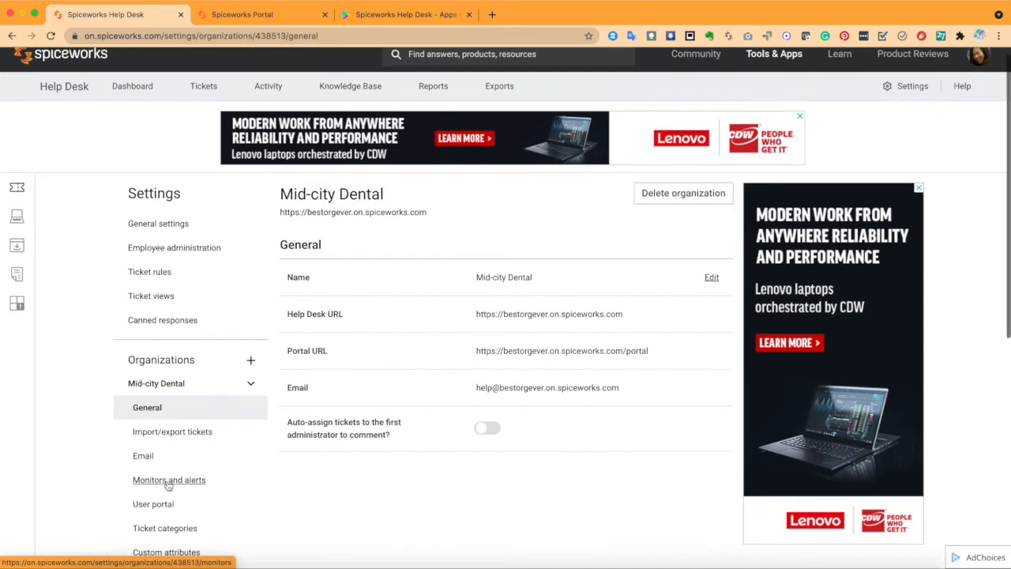
pyautogui.click(169, 480)
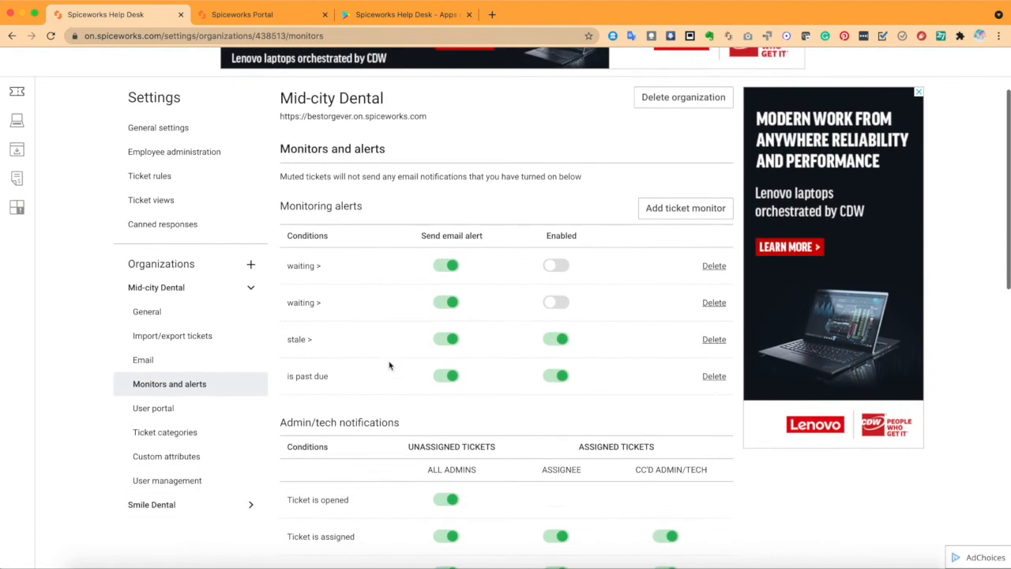
pyautogui.scroll(-3)
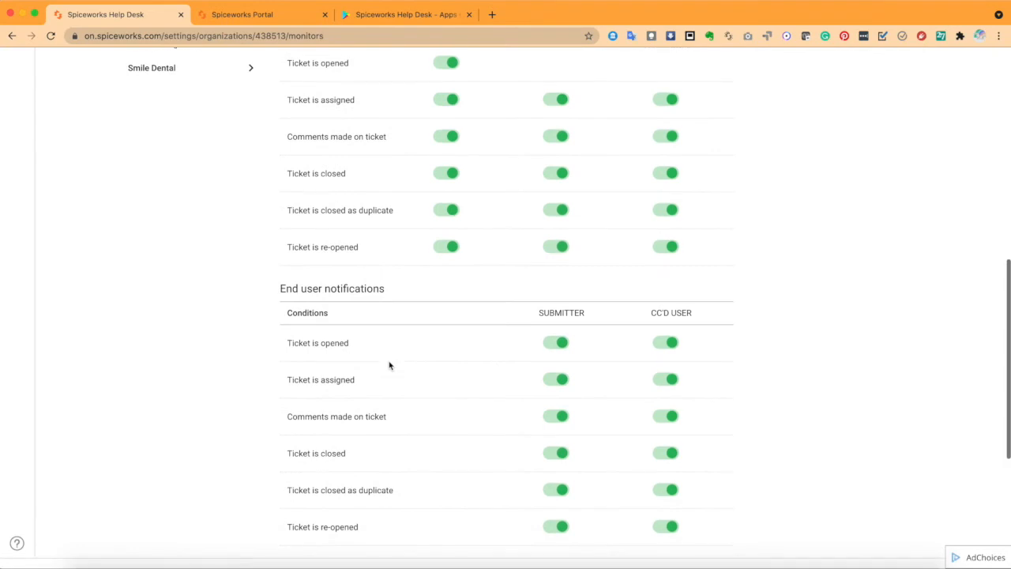
pyautogui.scroll(-3)
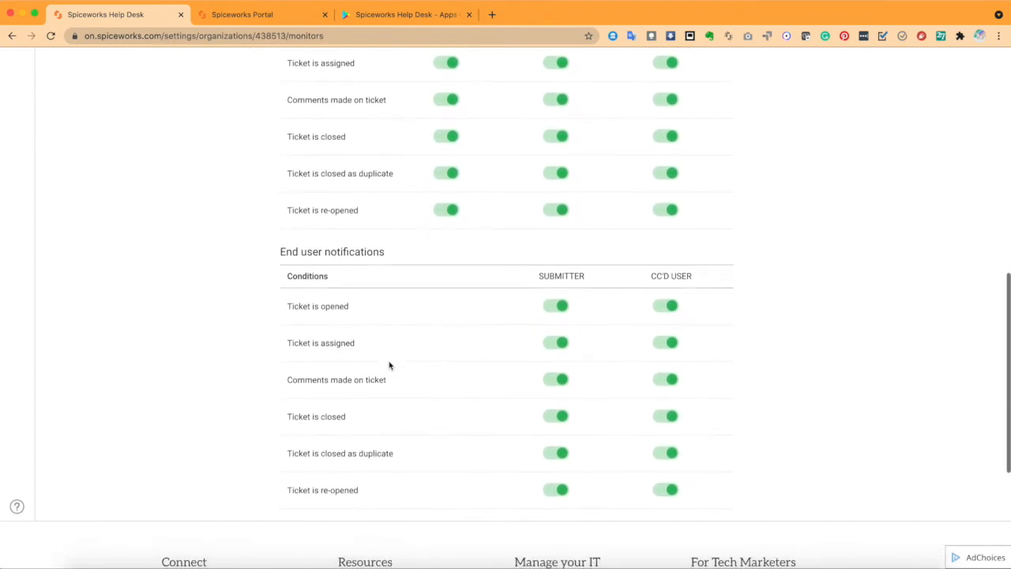
pyautogui.scroll(-3)
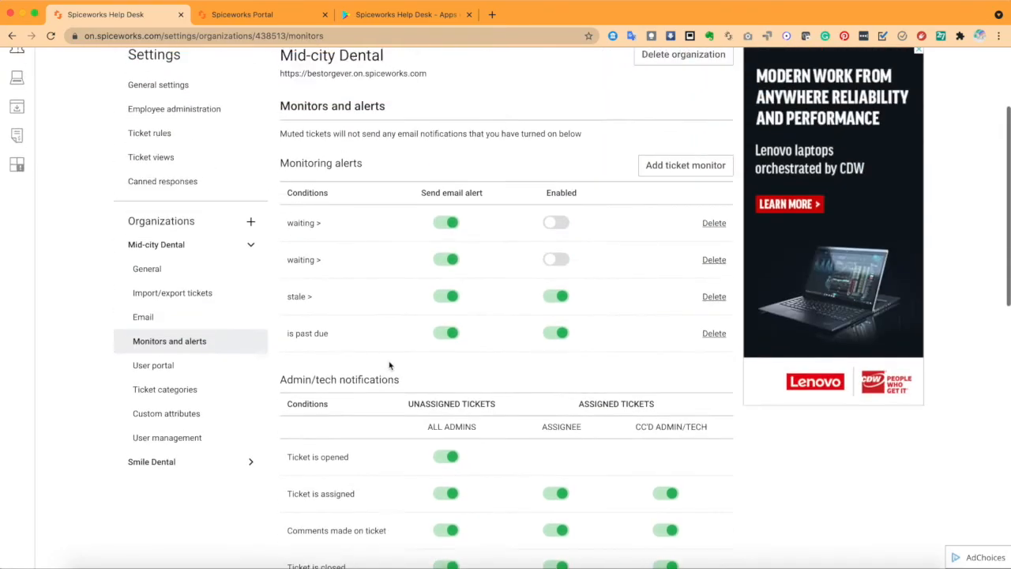
# In the end-user portal, view the VPN not working ticket and its reply, then go back.
pyautogui.click(261, 15)
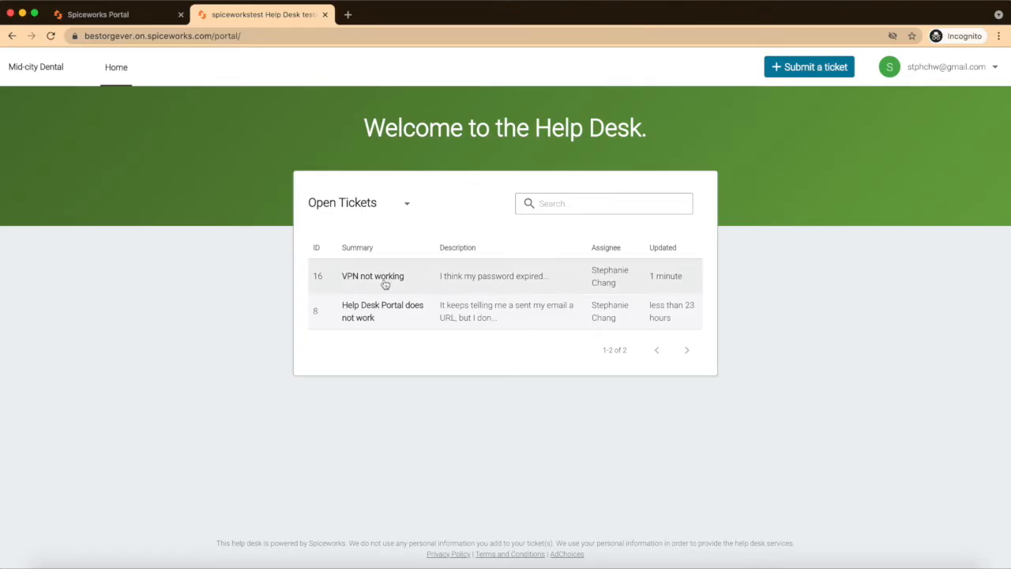
pyautogui.click(372, 275)
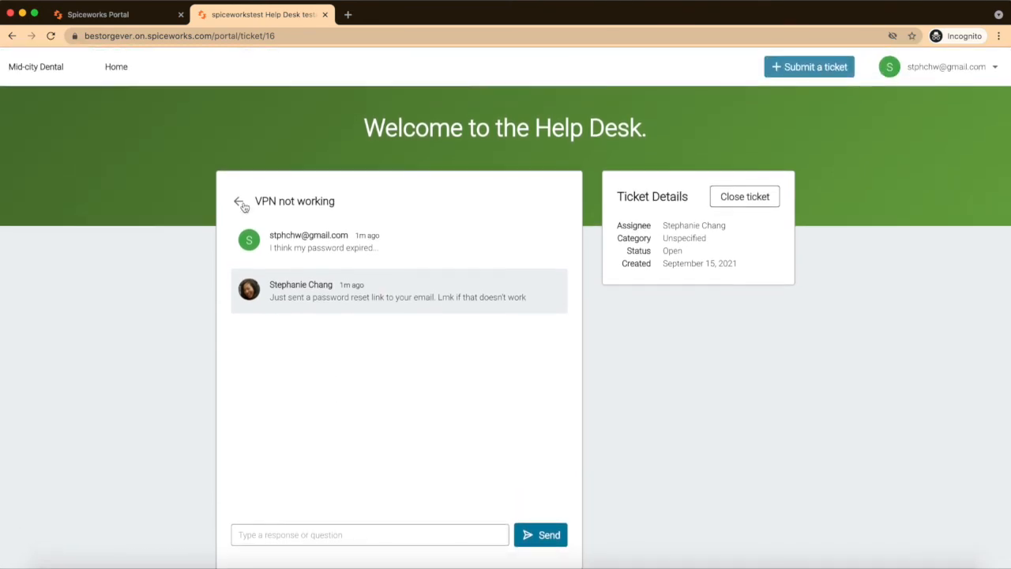
pyautogui.click(240, 202)
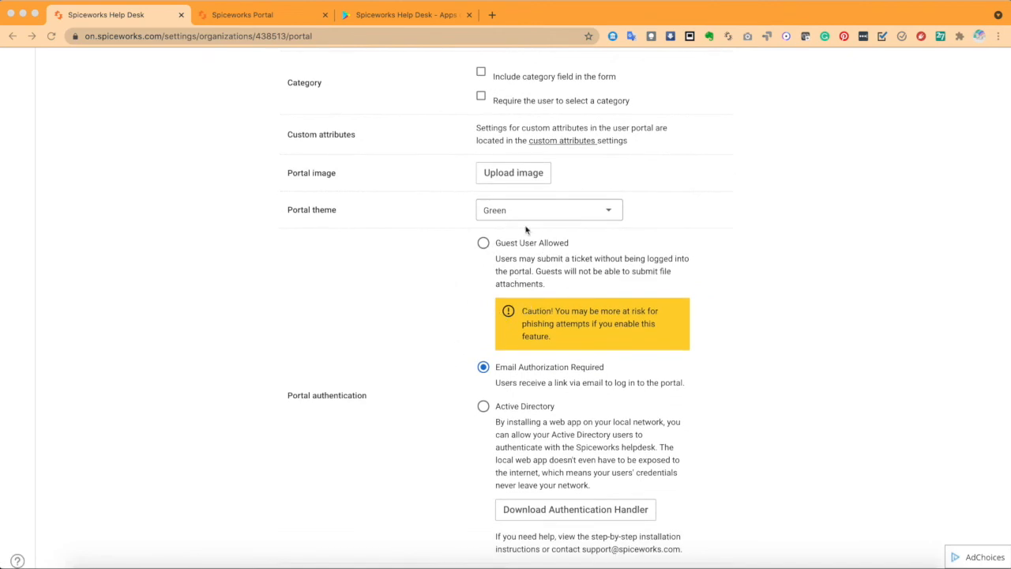
pyautogui.moveTo(524, 380)
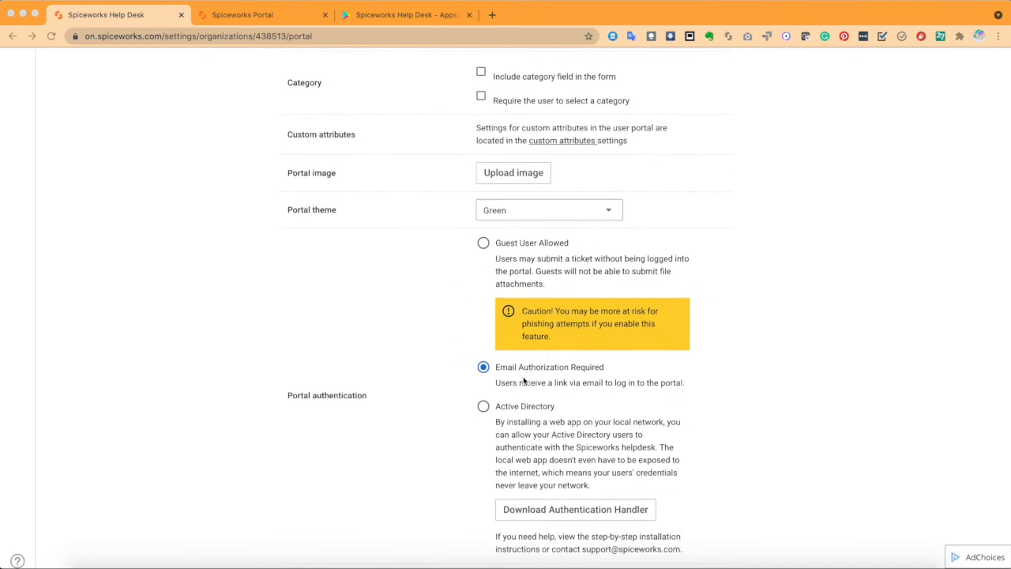
# Scroll to Mid-city Dental's portal authentication options and Active Directory handler download.
pyautogui.scroll(-3)
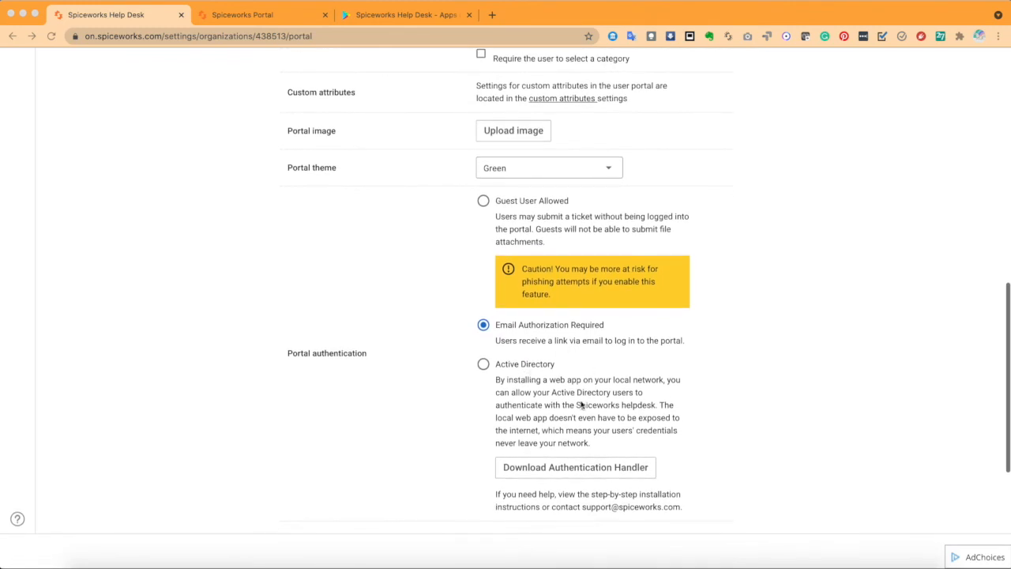